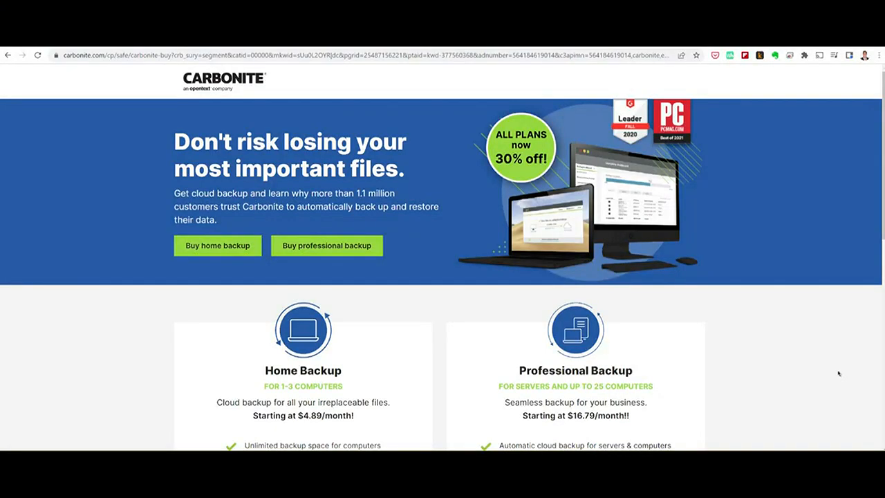
# Step: Reveal the Home and Professional Backup plan cards and start buying the Home Backup plan
pyautogui.scroll(-3)
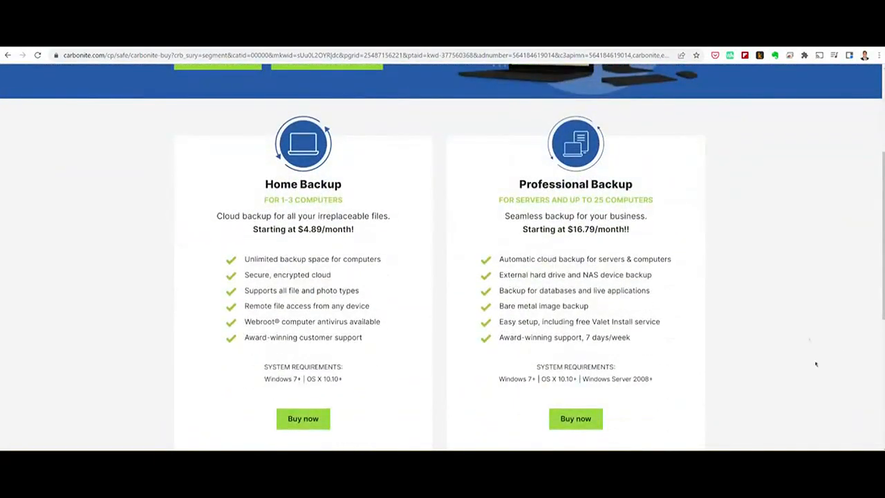
pyautogui.click(302, 417)
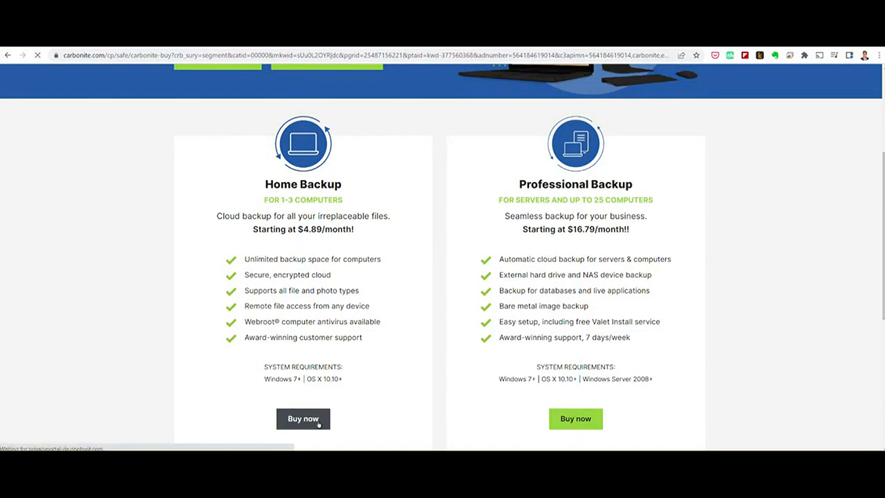
pyautogui.click(302, 418)
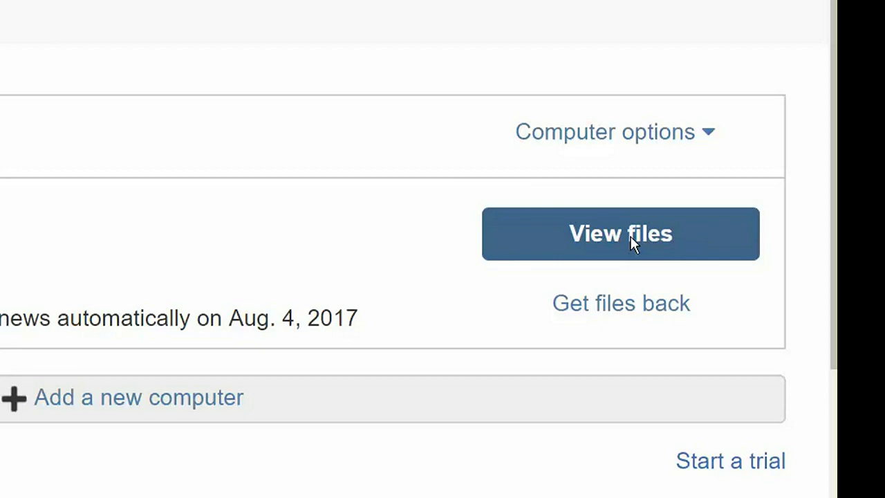
pyautogui.click(619, 232)
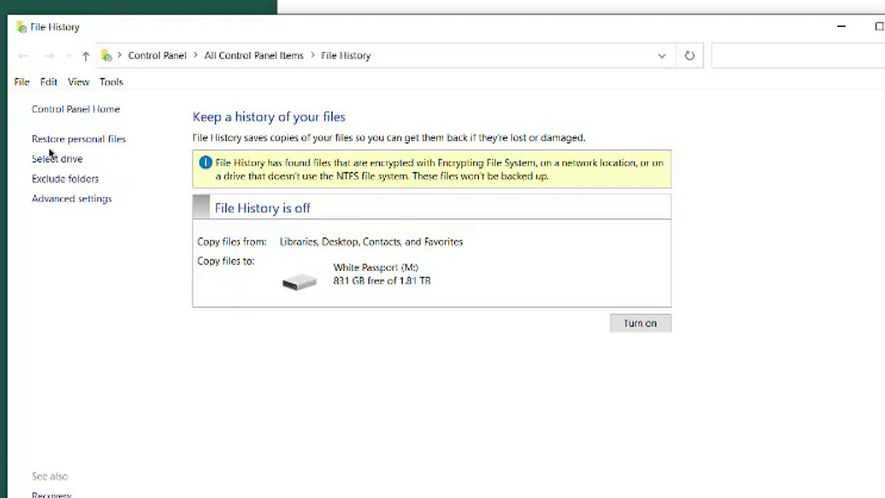
# Step: Show File History's Select Drive list with each drive's free and total space
pyautogui.click(56, 157)
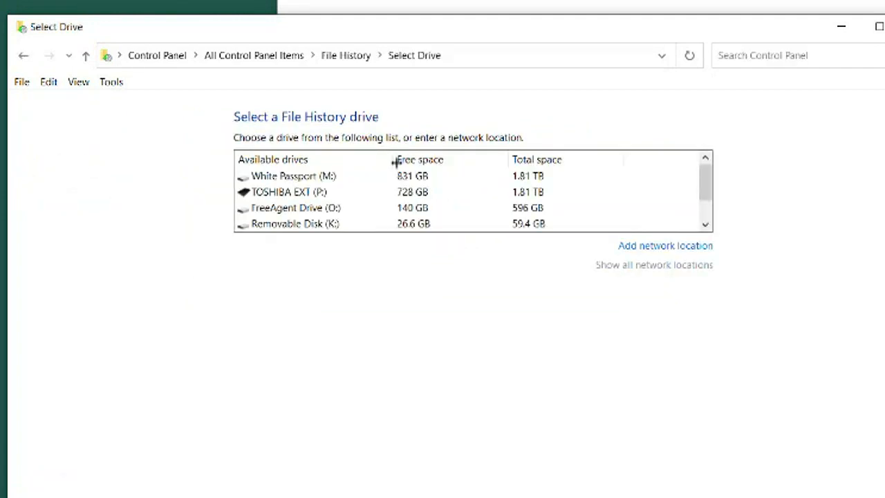
pyautogui.scroll(-3)
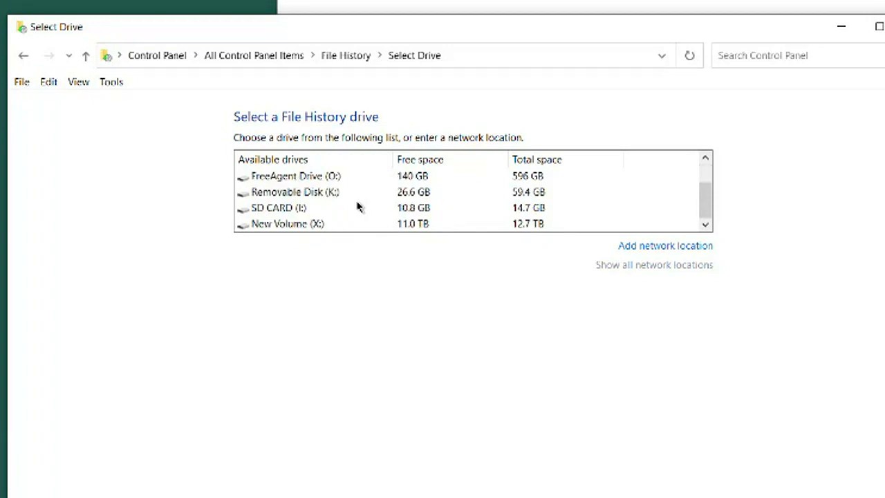